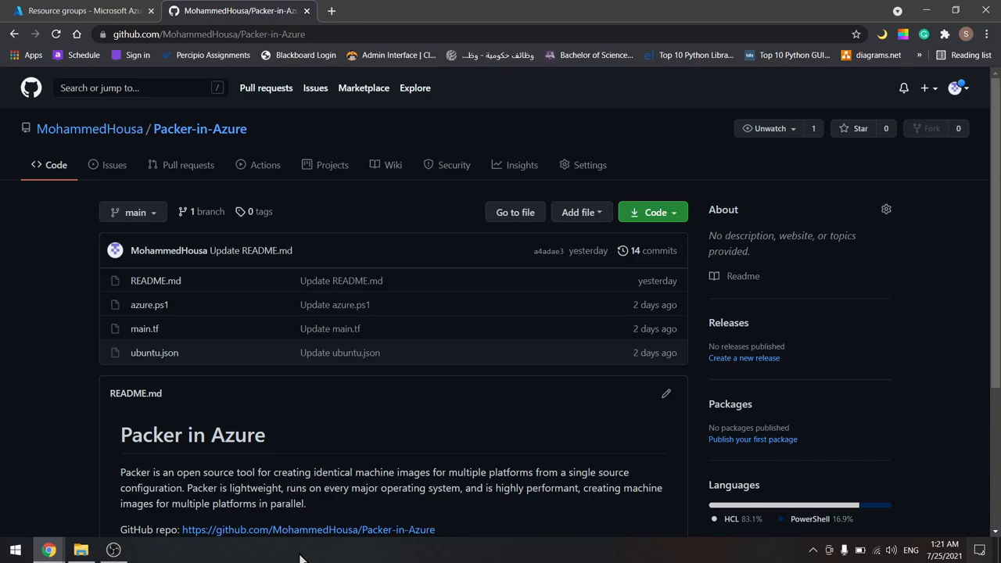
mouse_move(637, 233)
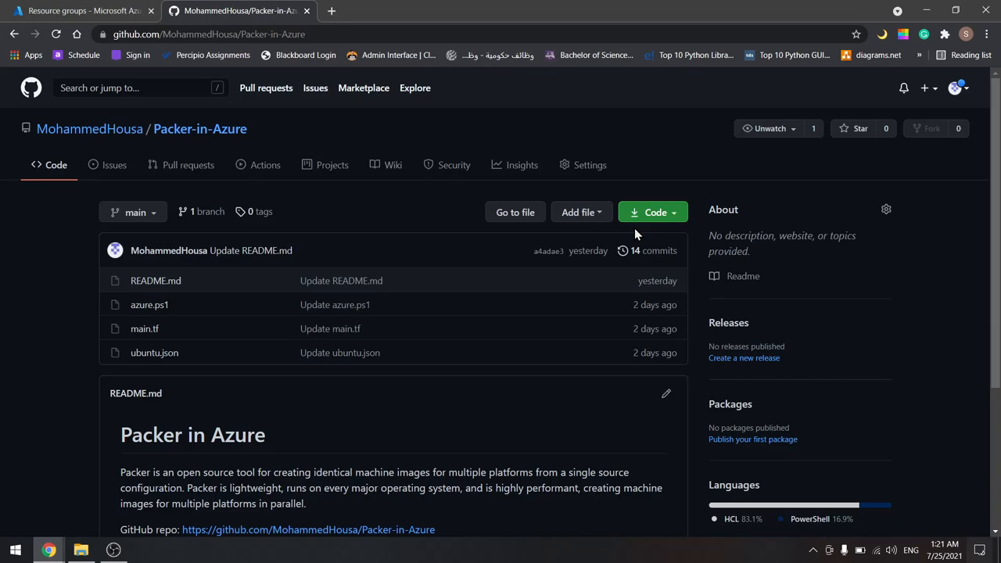
Show the Packer-in-Azure repository's clone and Download ZIP options on GitHub
click(652, 212)
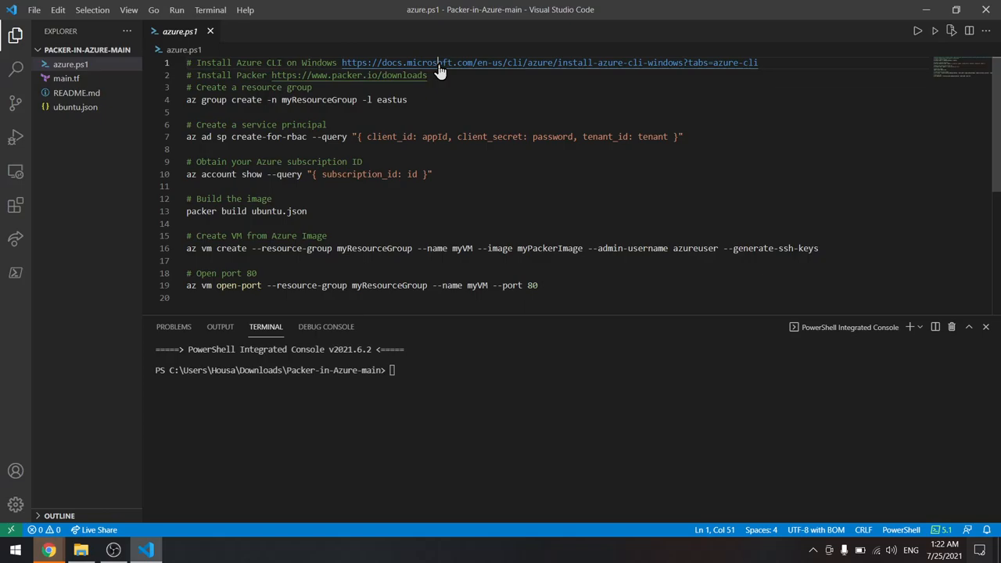
Review the Azure CLI Windows install guide through az login, then return to the repo's Code dropdown
click(446, 62)
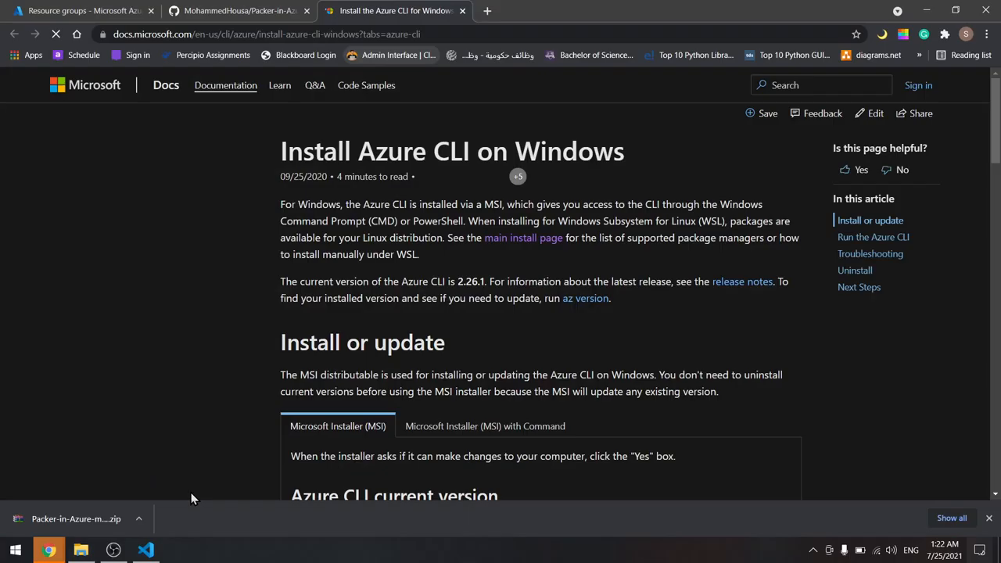
scroll(down, 3)
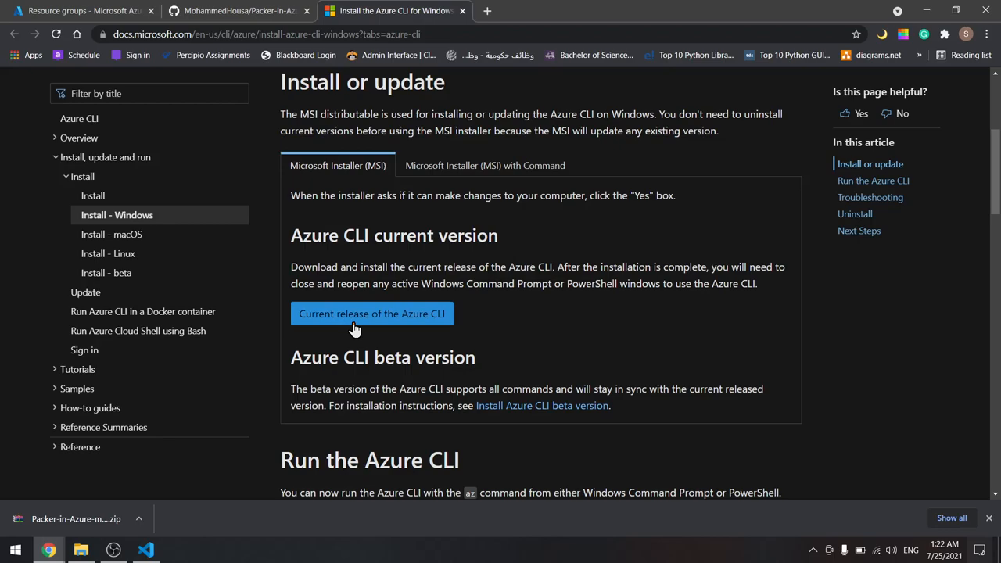
scroll(down, 3)
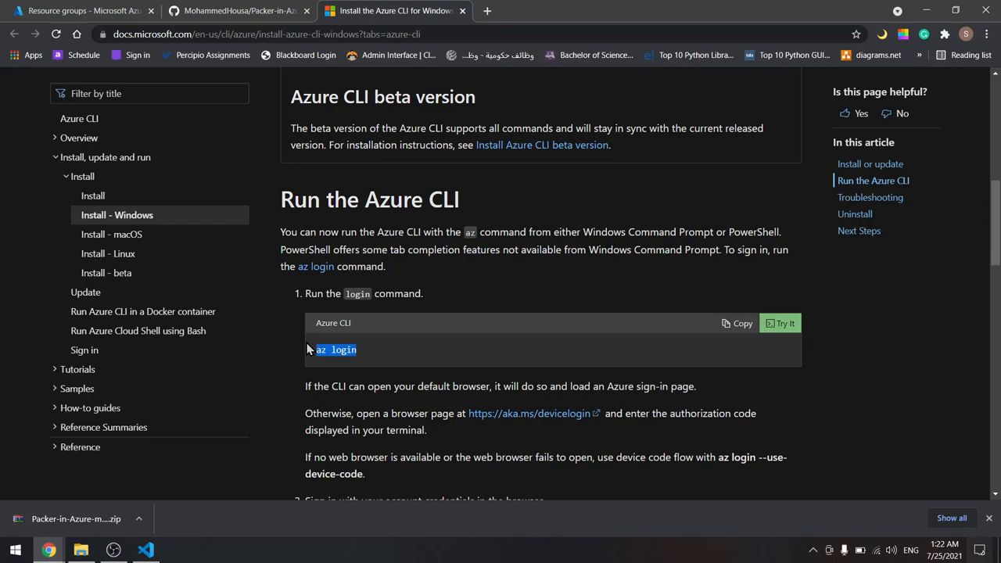
mouse_move(334, 254)
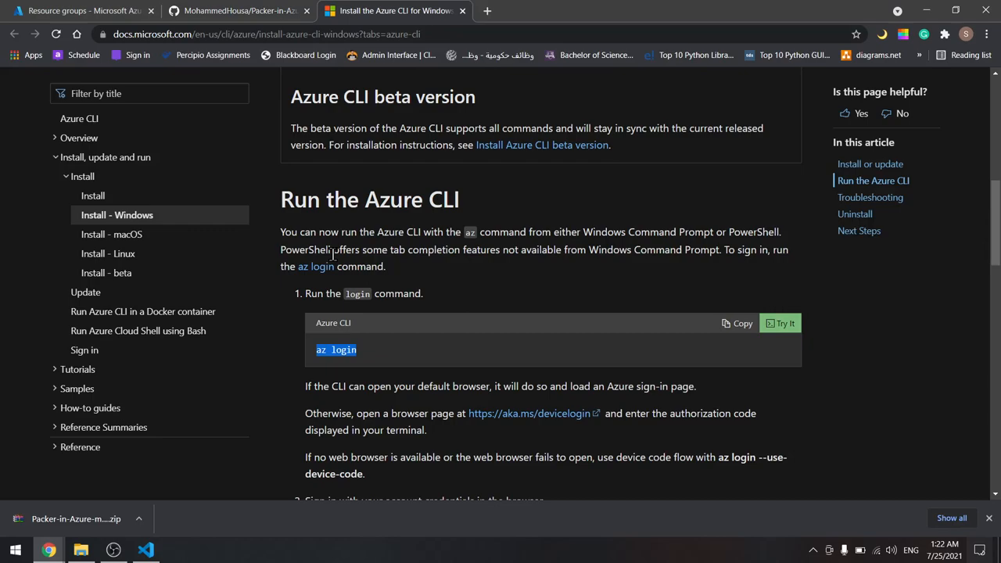
click(144, 550)
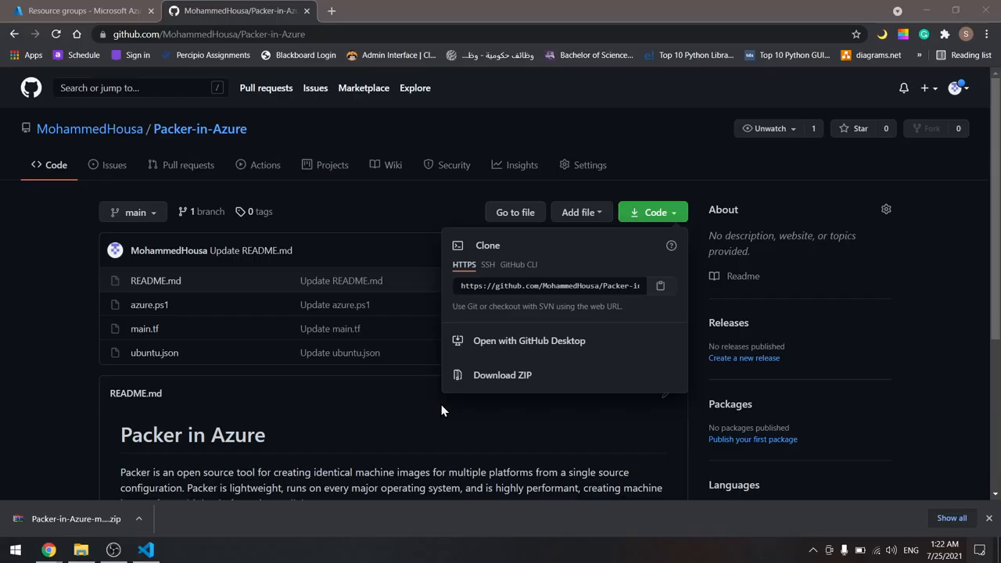
Check the Azure Portal Resource groups page (none yet) and select the az group create line
click(94, 12)
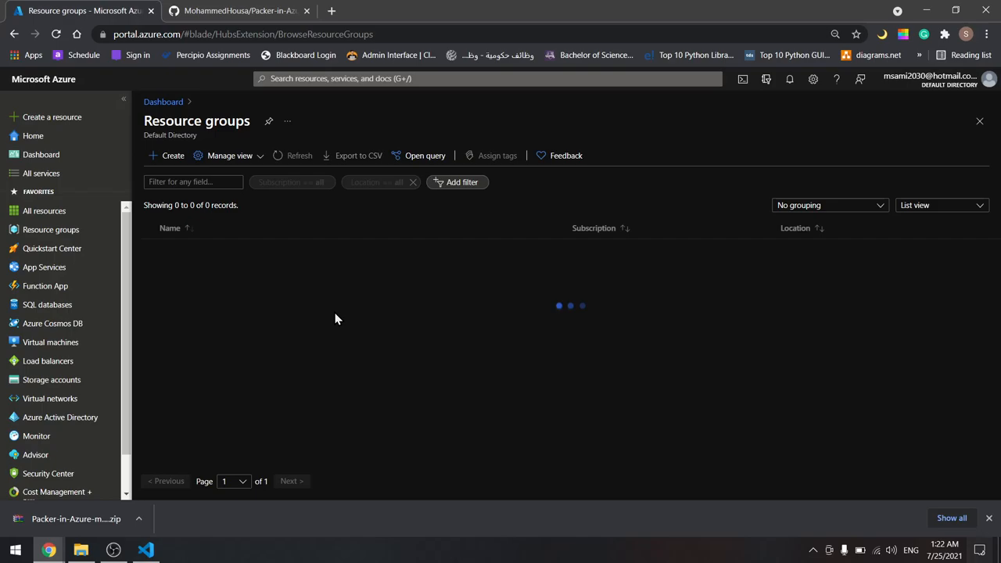
click(144, 548)
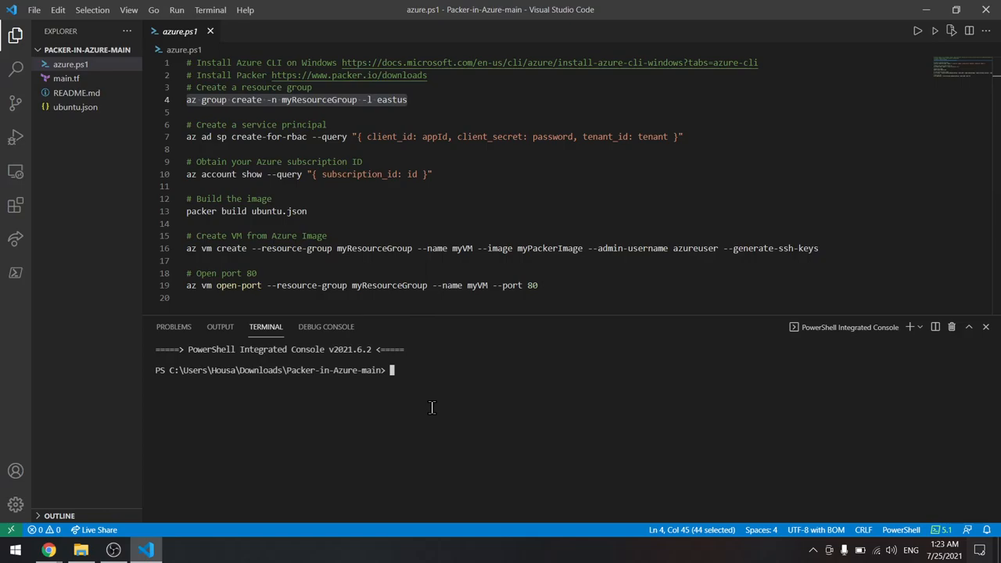
Run the line creating myResourceGroup in eastus in the PowerShell terminal
key(Enter)
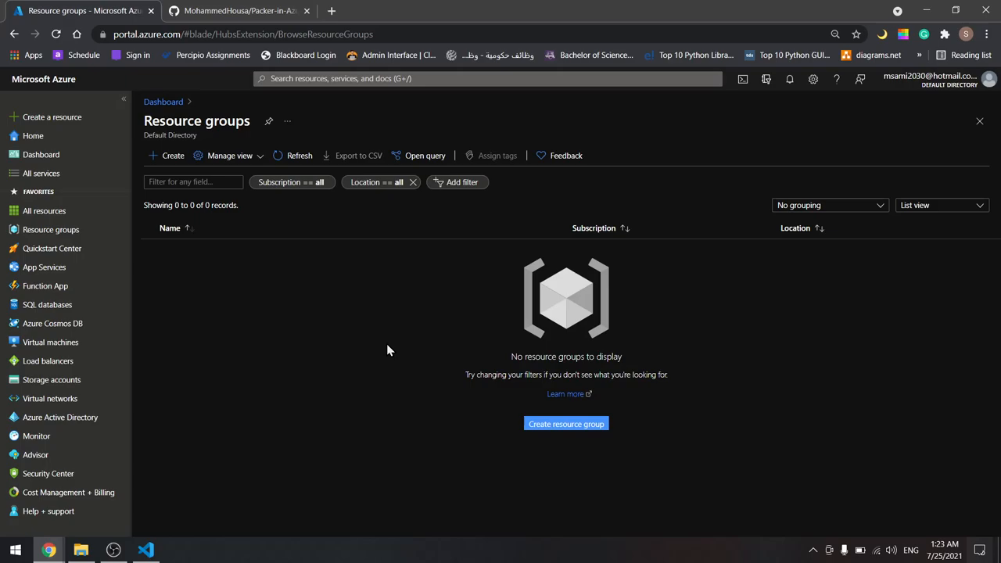
Refresh the Resource groups list in the Azure Portal
click(151, 550)
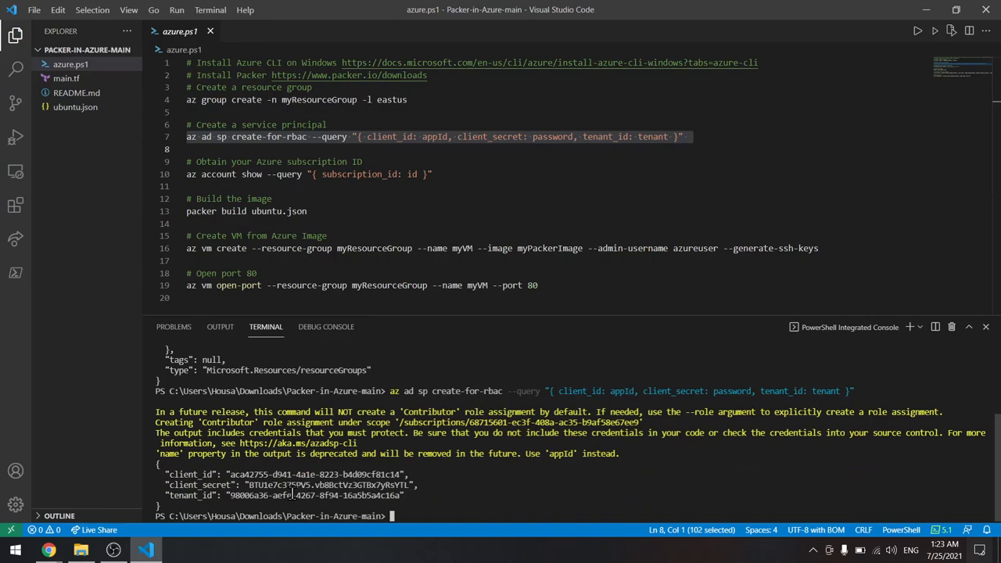
mouse_move(66, 112)
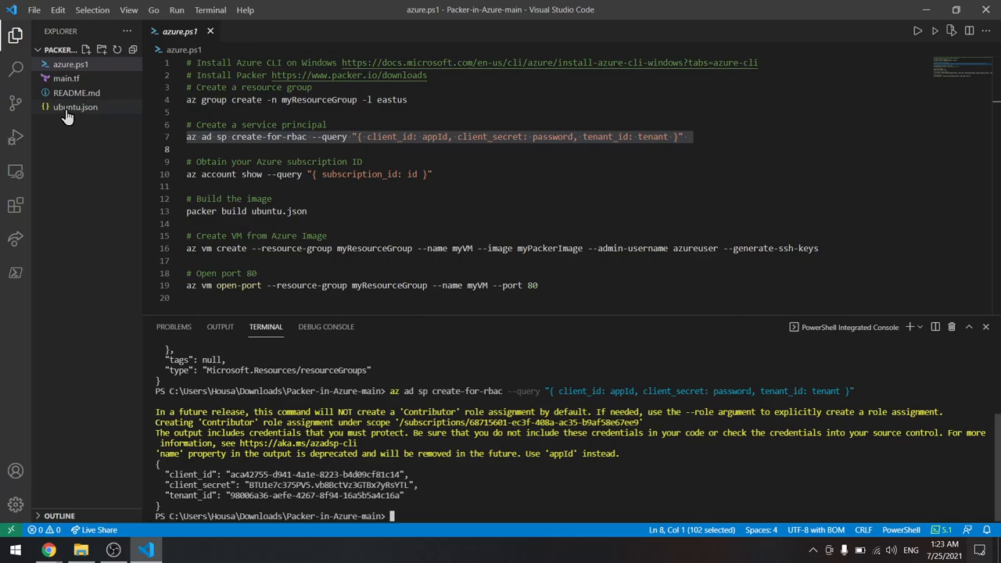
Fill ubuntu.json with the service principal IDs (98006a36-…) and retrieve the subscription ID via az account show
click(66, 107)
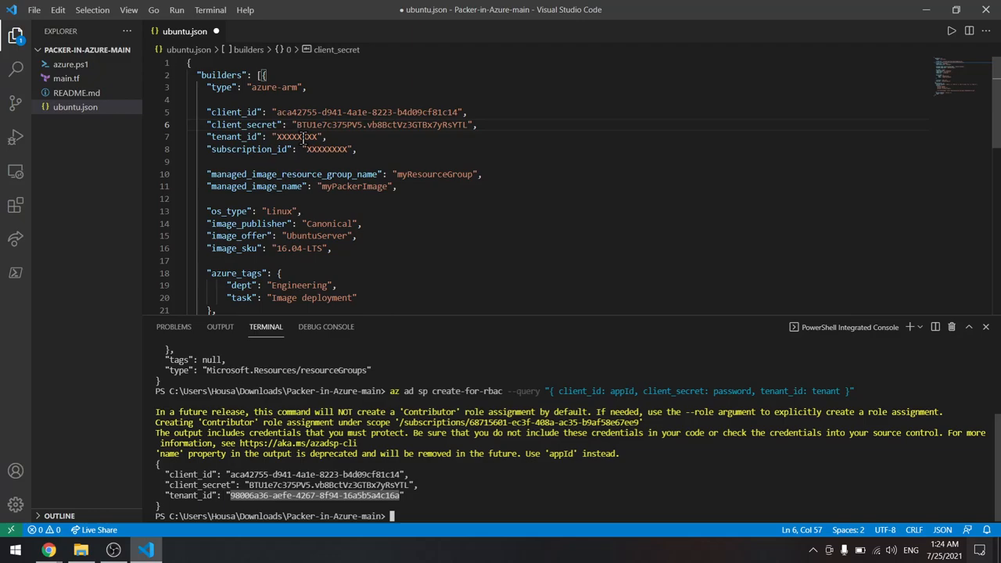
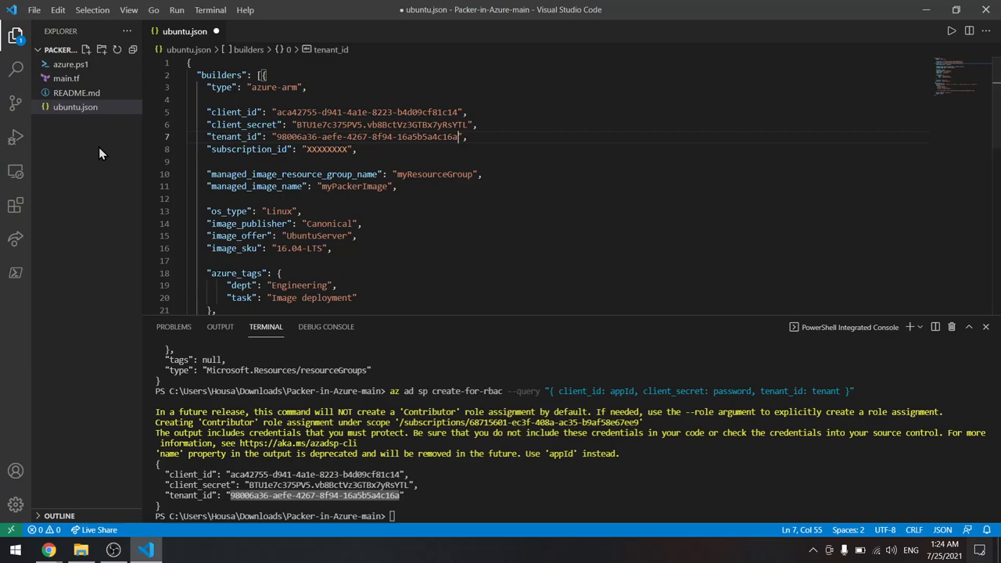
click(71, 64)
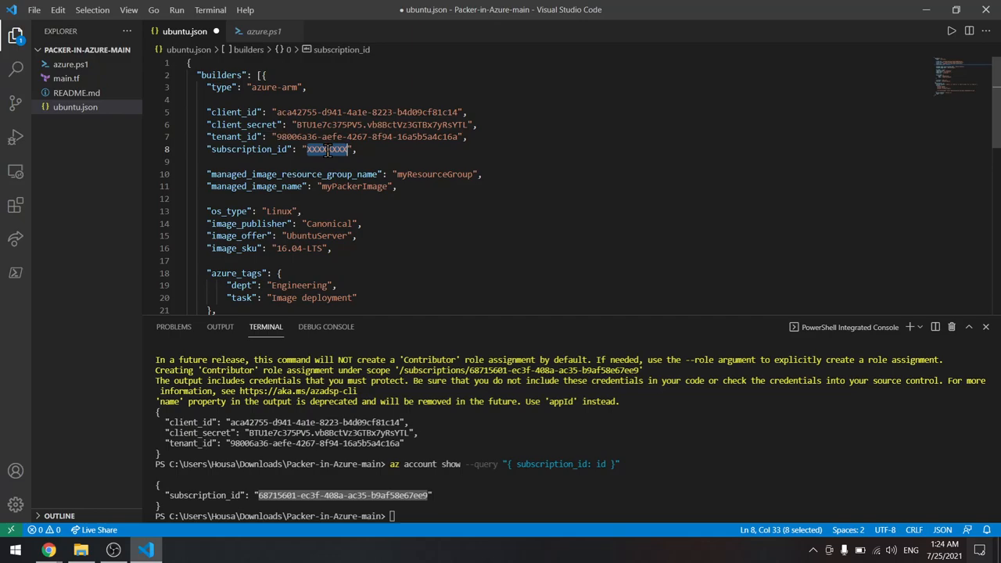
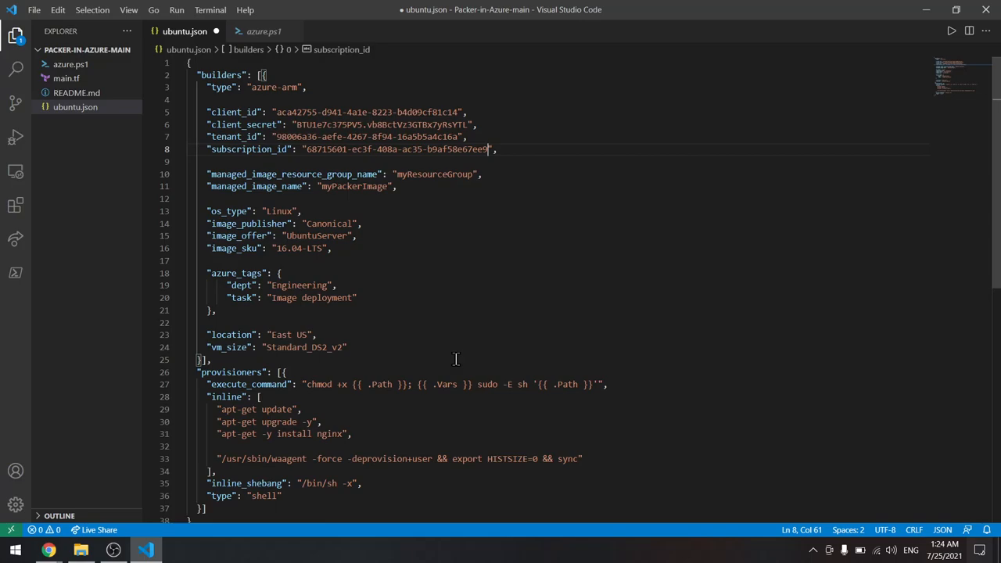
mouse_move(402, 308)
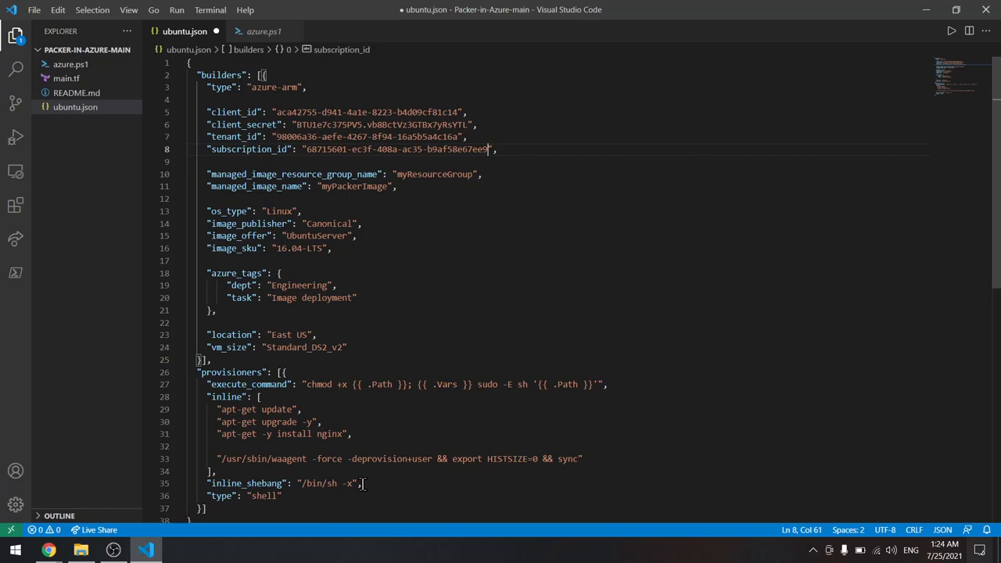
double_click(330, 434)
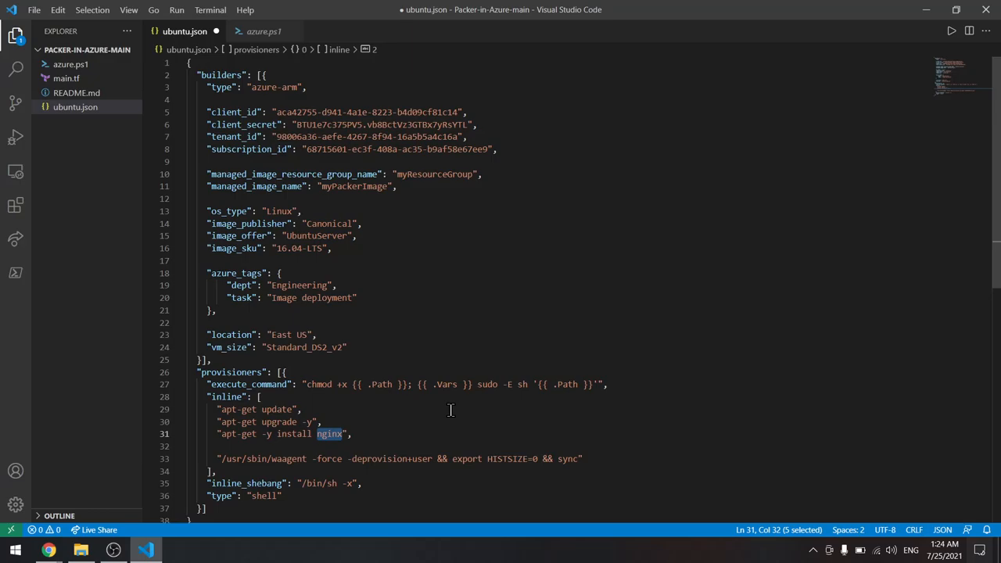
click(265, 31)
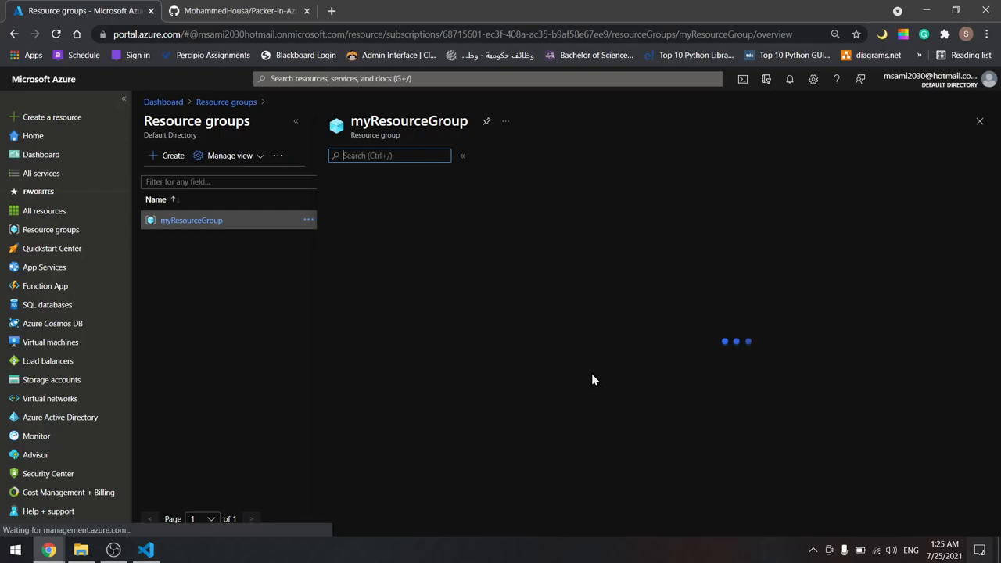
Open the myResourceGroup overview blade in the Azure Portal
click(148, 548)
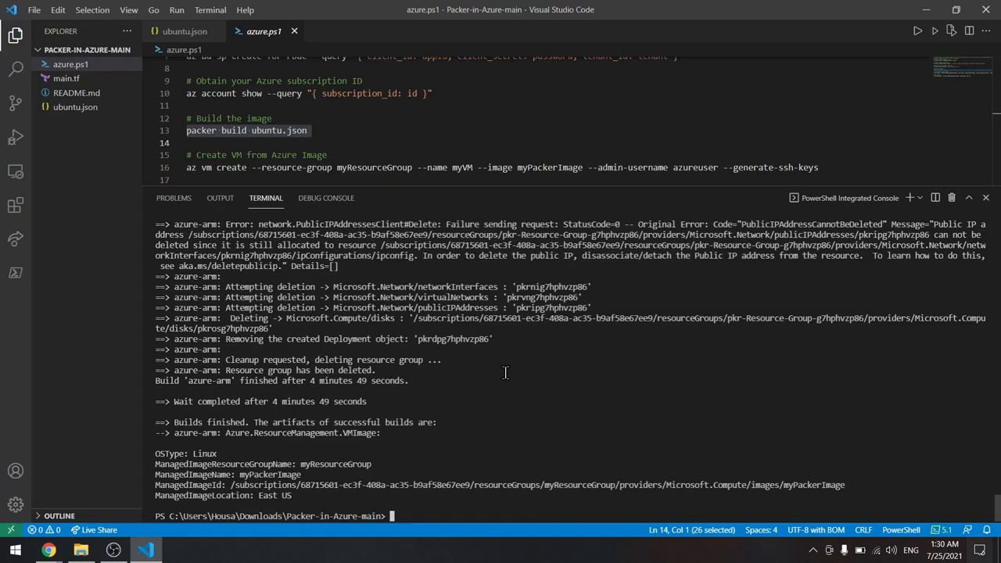
drag(272, 401, 366, 401)
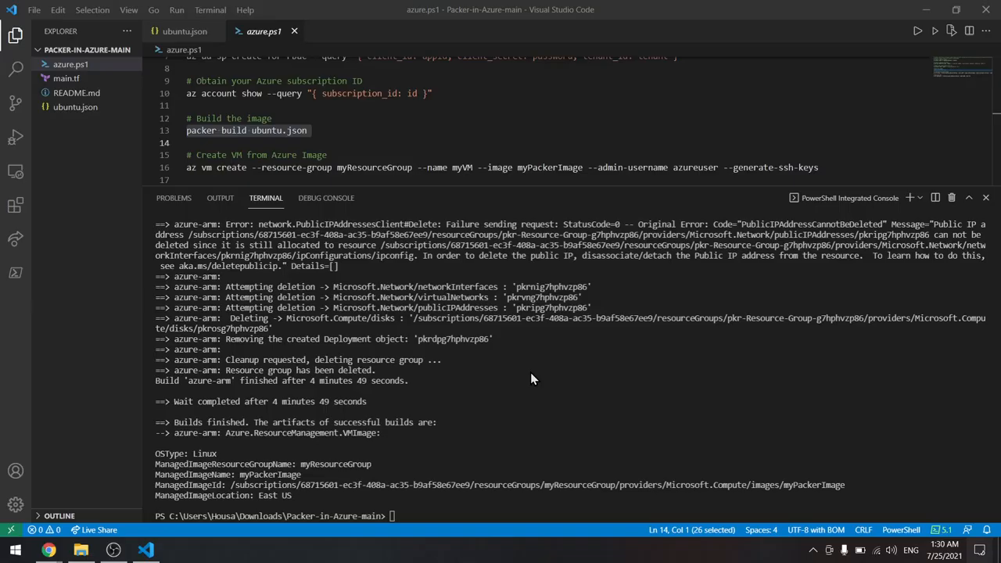
double_click(337, 463)
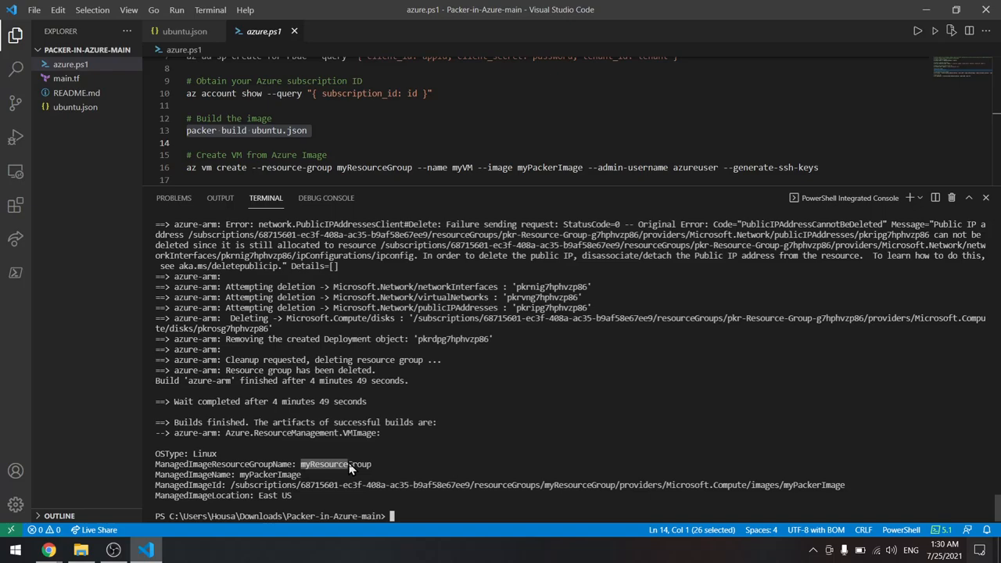